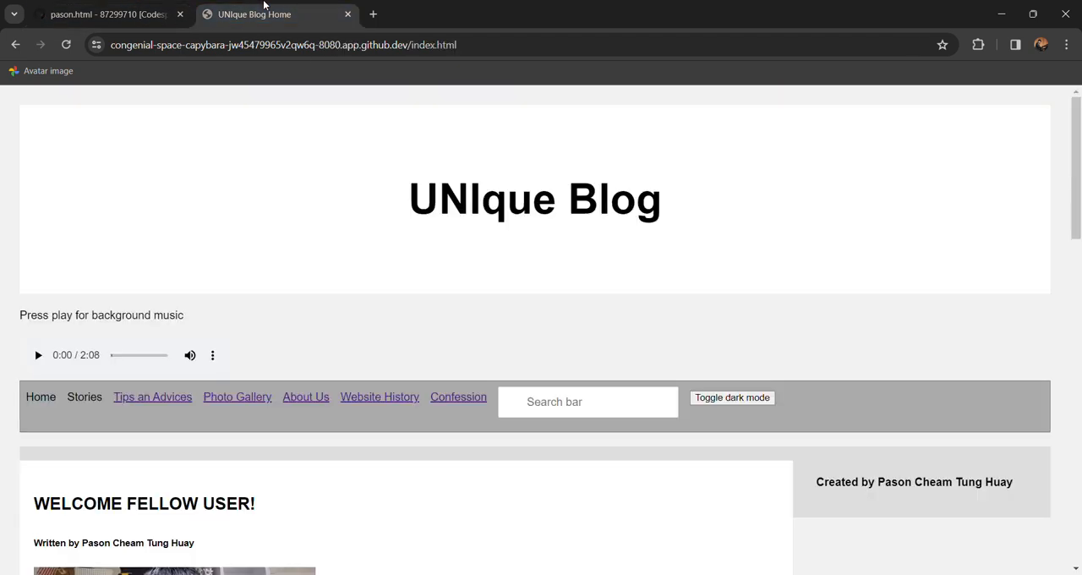
mouse_move(629, 158)
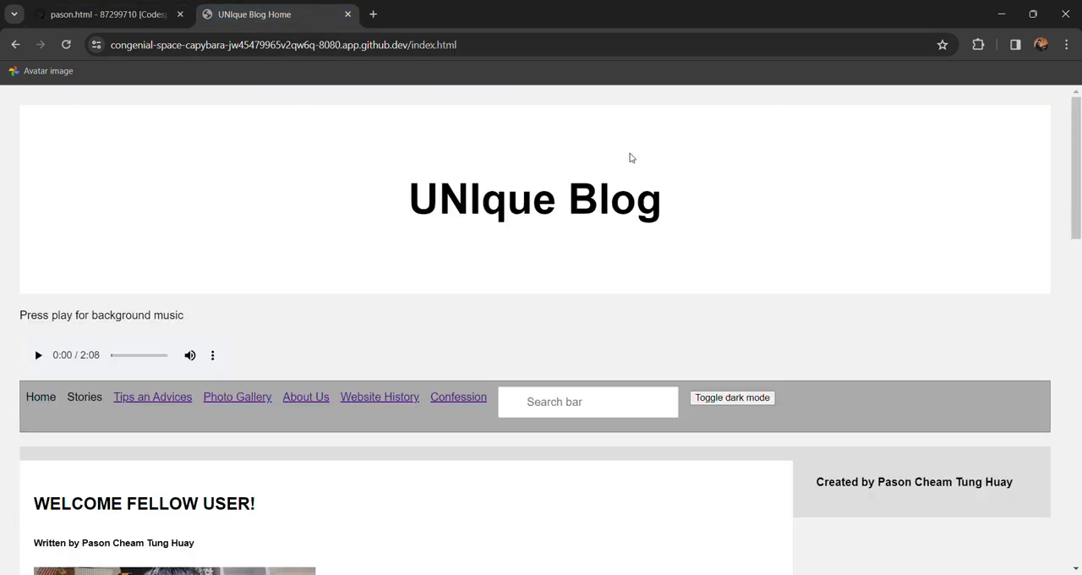
mouse_move(1045, 74)
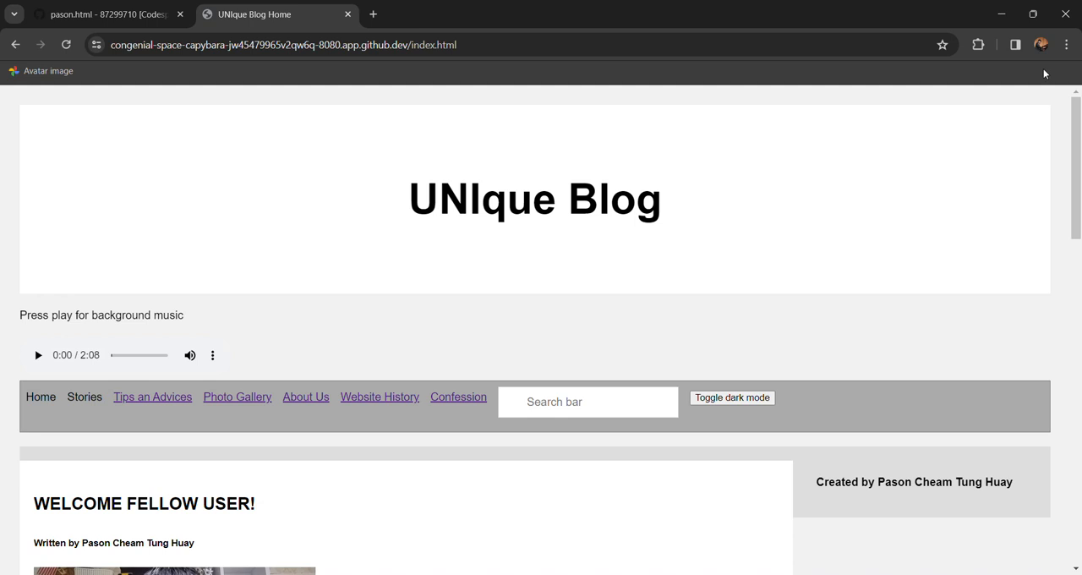
mouse_move(828, 241)
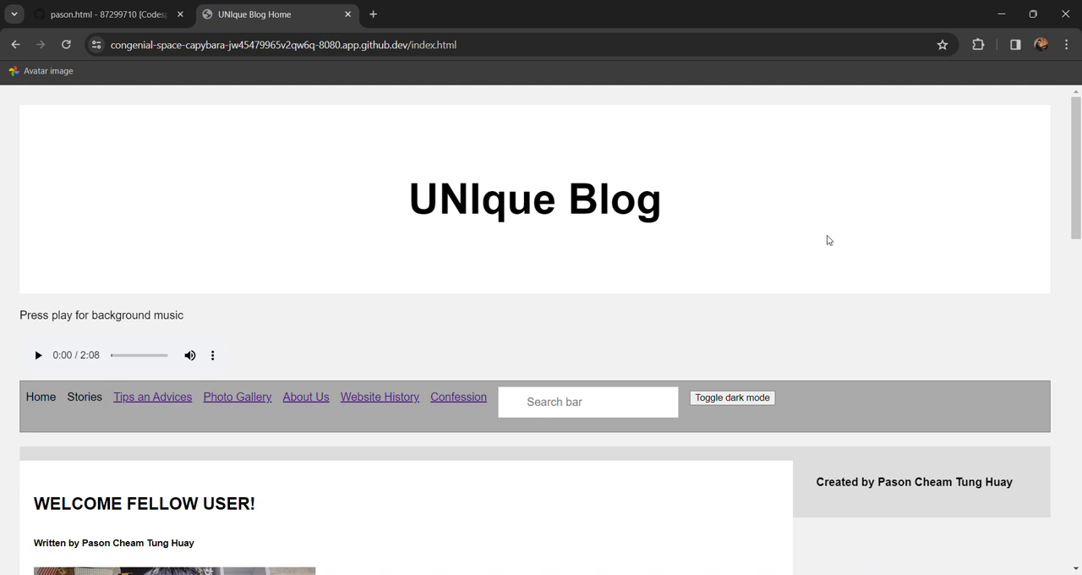
mouse_move(400, 340)
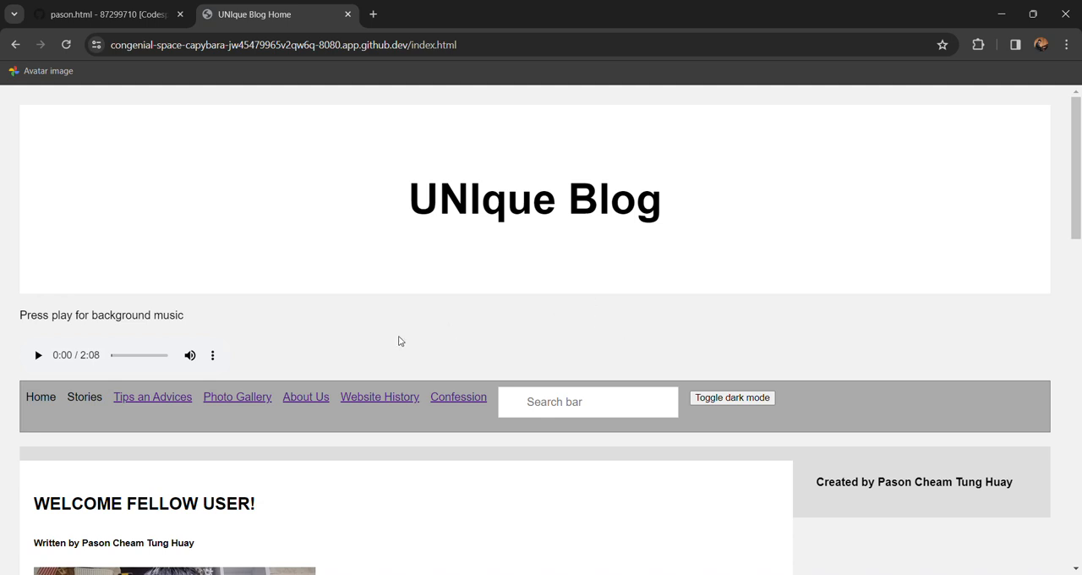
Step: Start the home page's background music, then pause it at 0:07
scroll(down, 3)
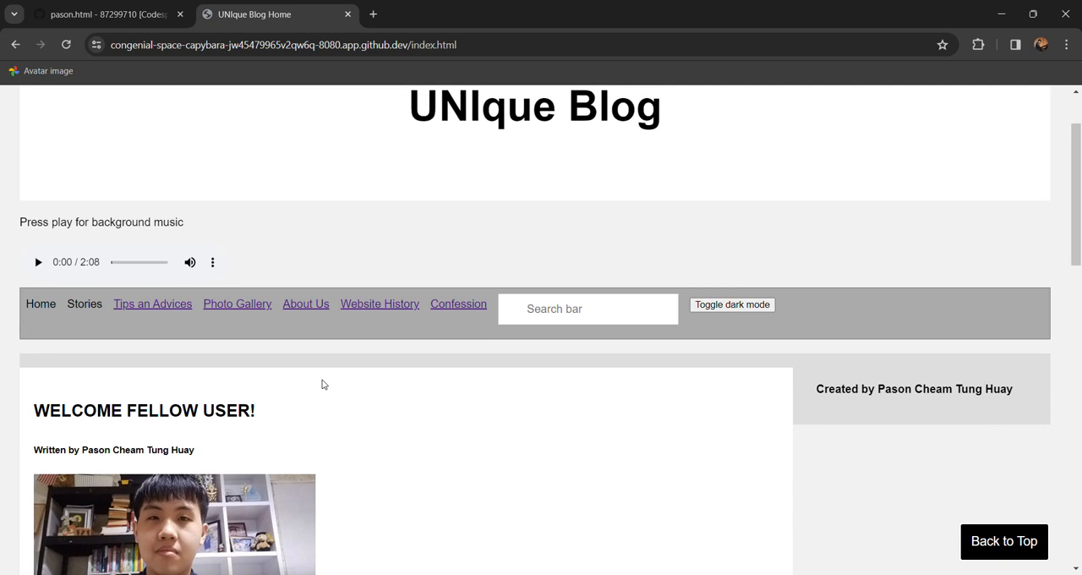
scroll(up, 3)
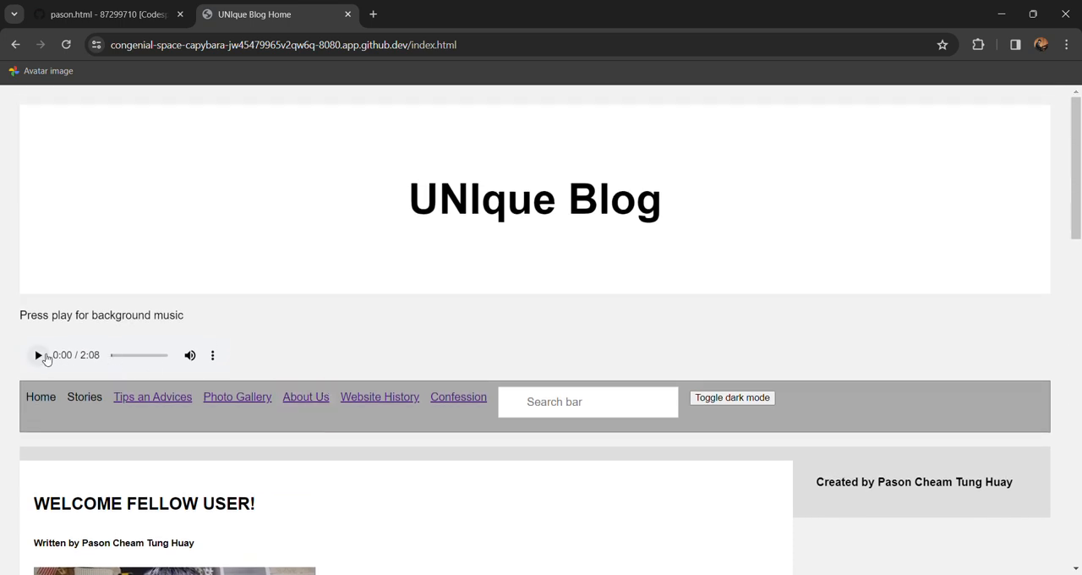
click(38, 355)
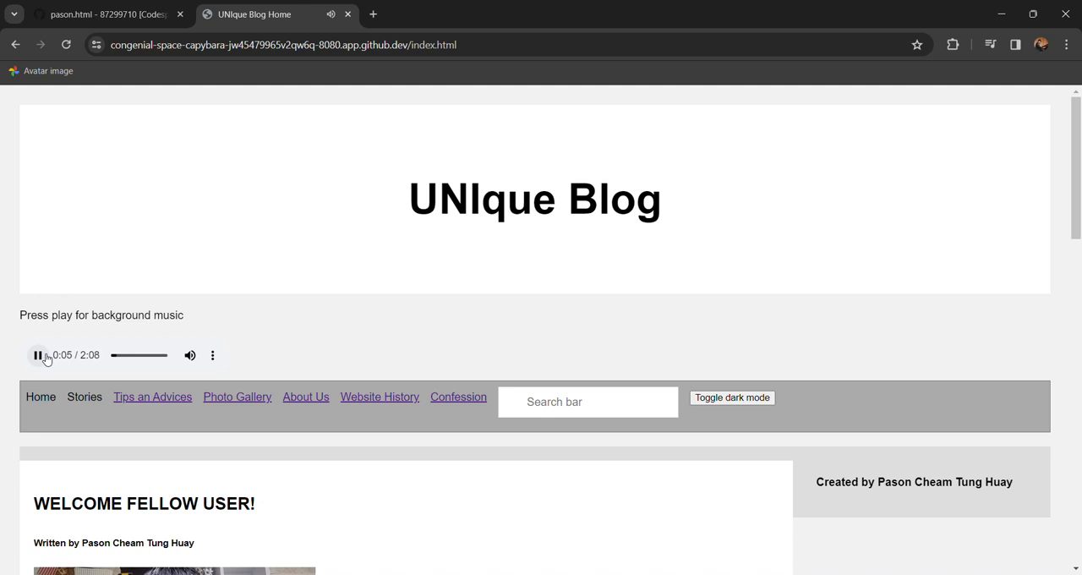
click(38, 355)
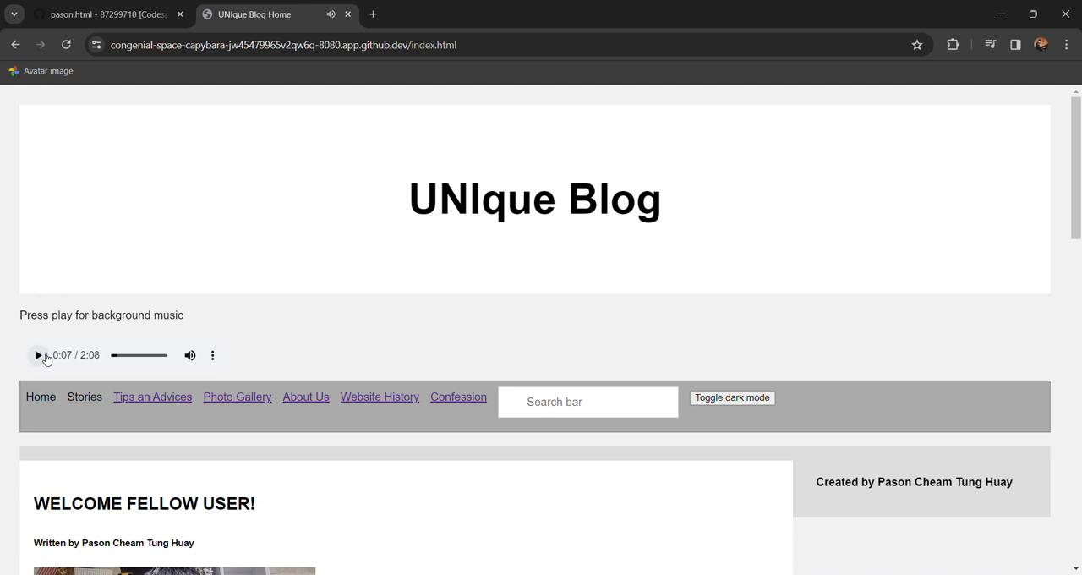
Step: Scroll down the home page through the visitor counter and About Us sections
scroll(down, 3)
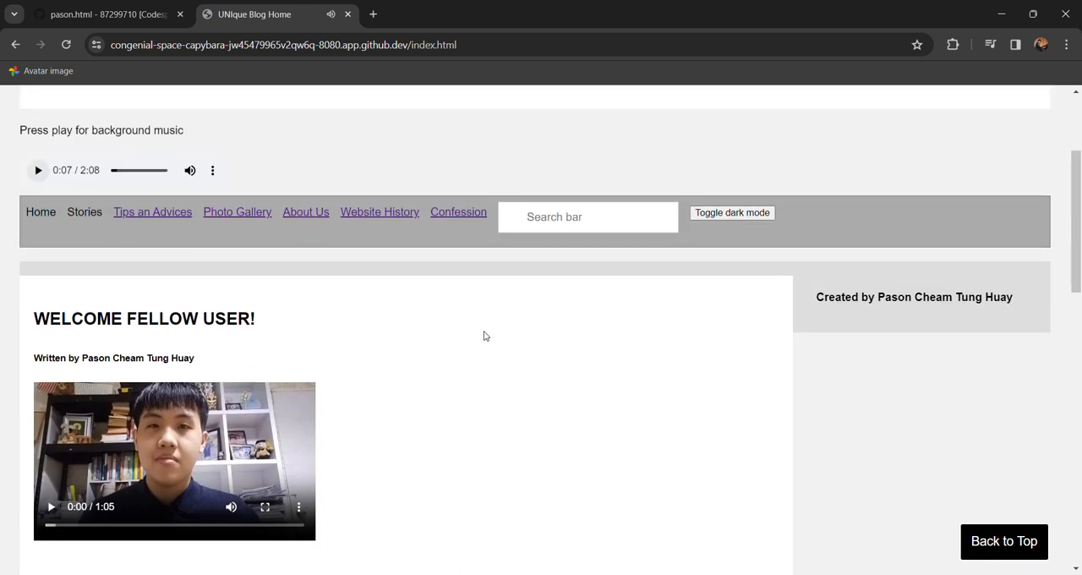
scroll(down, 3)
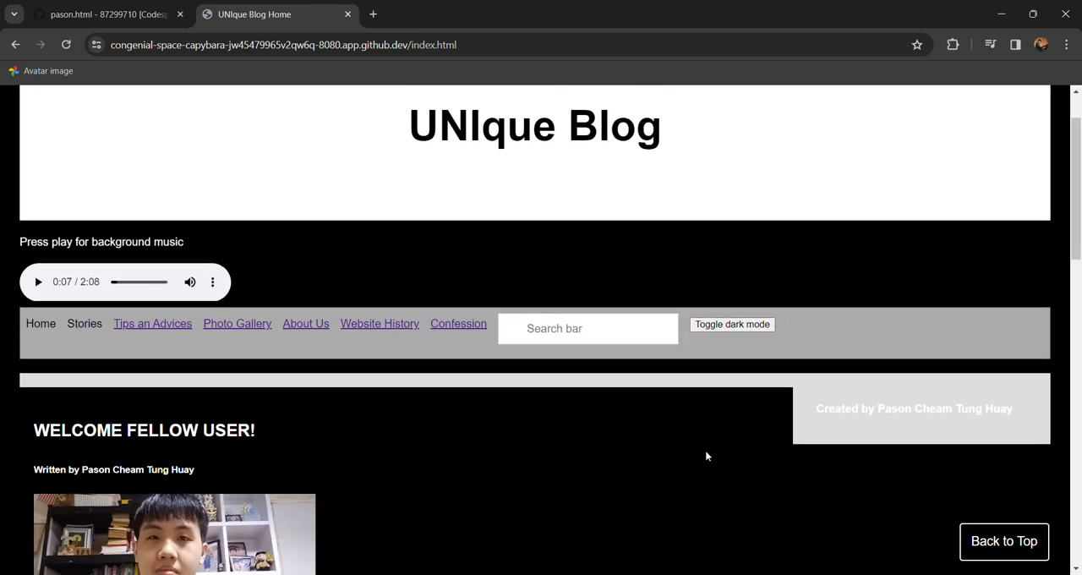
scroll(up, 3)
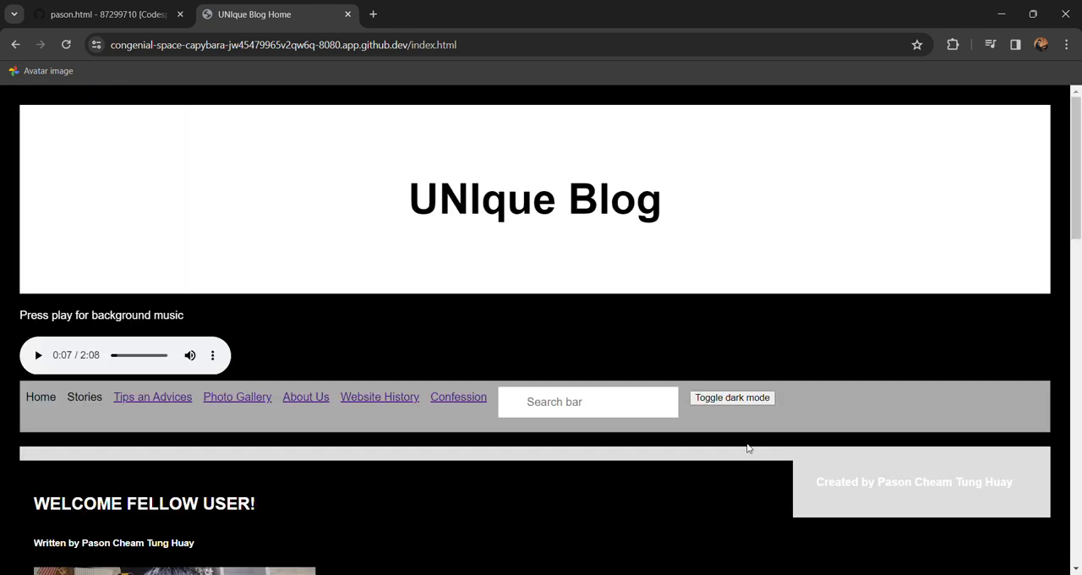
scroll(down, 3)
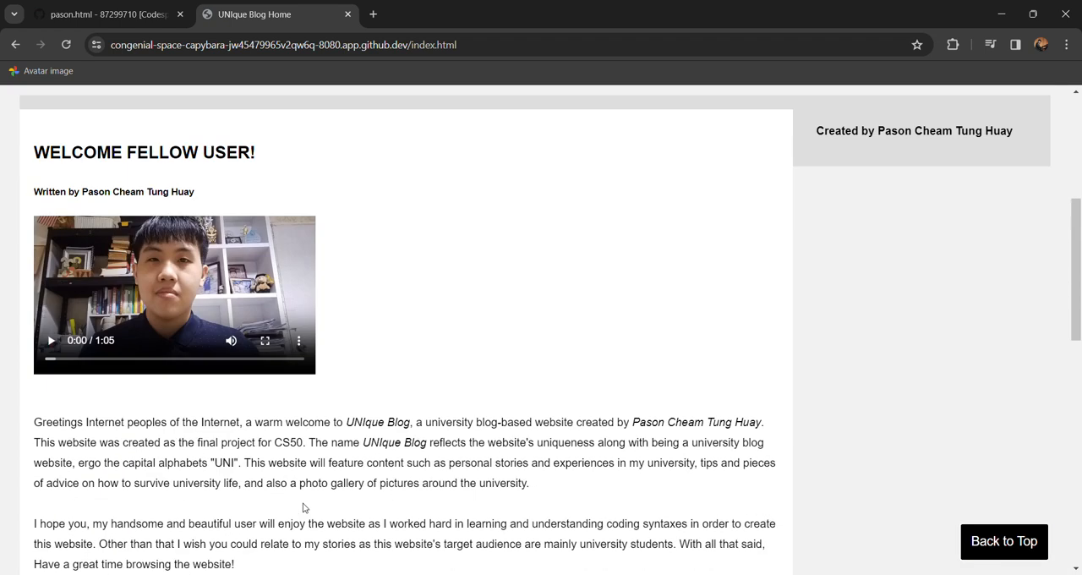
scroll(down, 3)
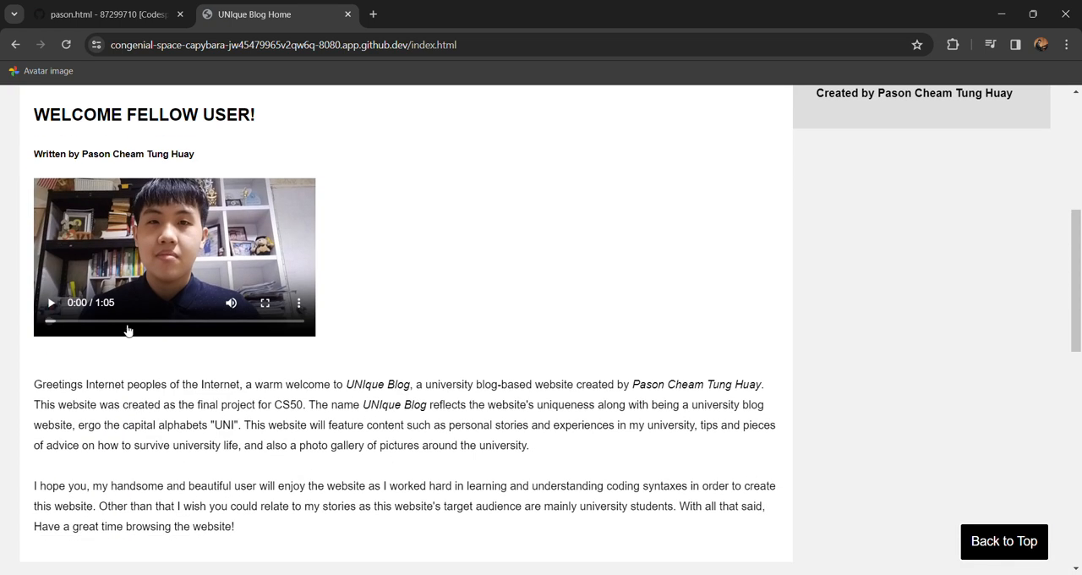
scroll(down, 3)
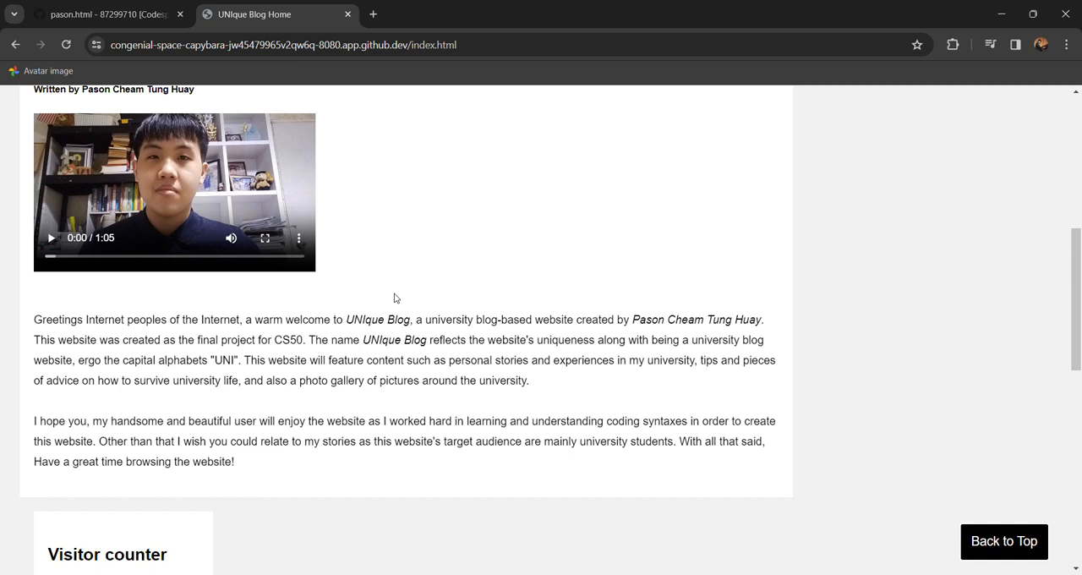
scroll(down, 3)
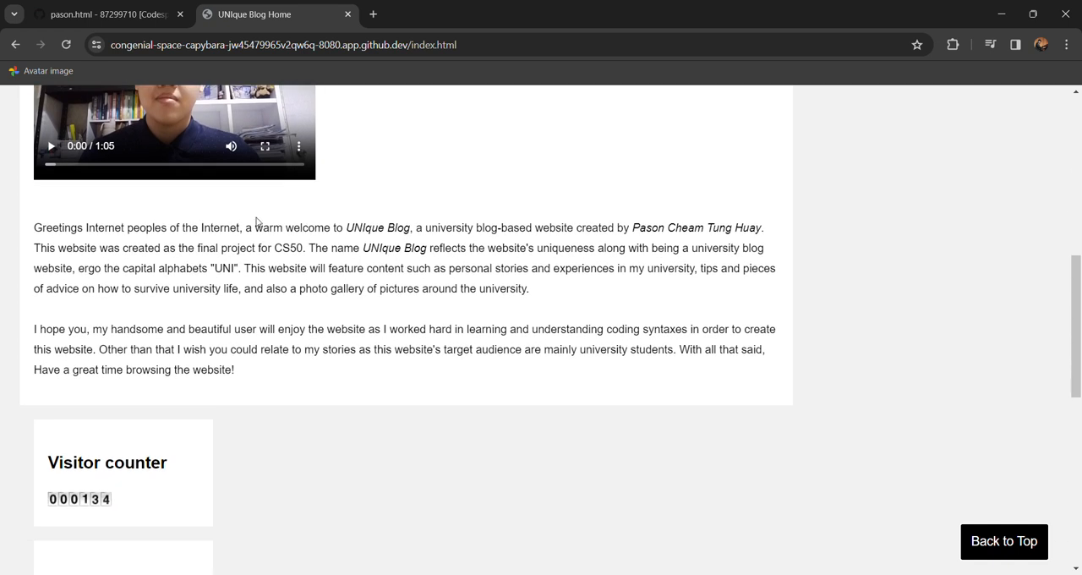
scroll(down, 3)
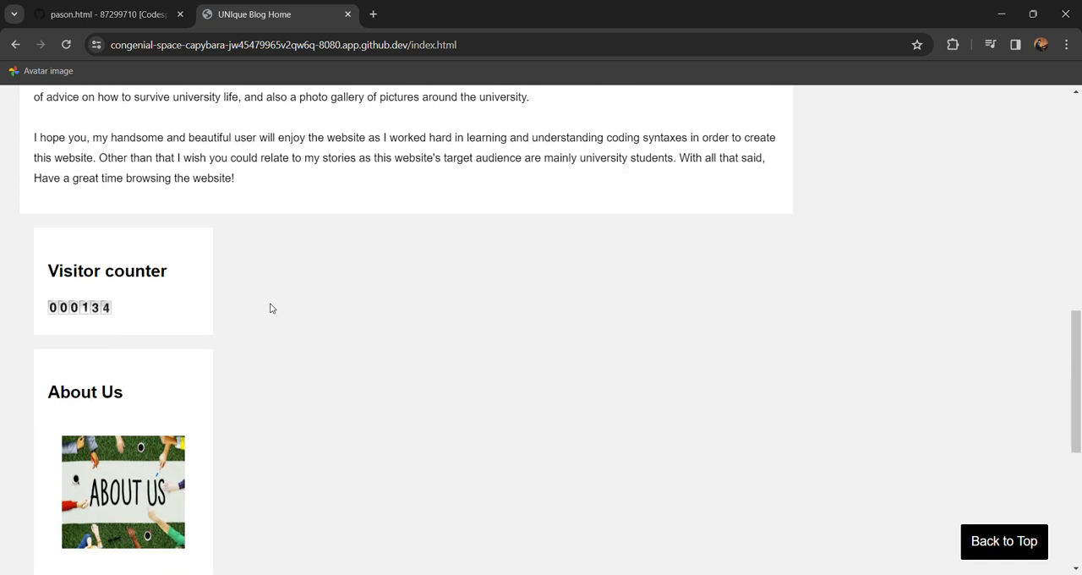
scroll(down, 3)
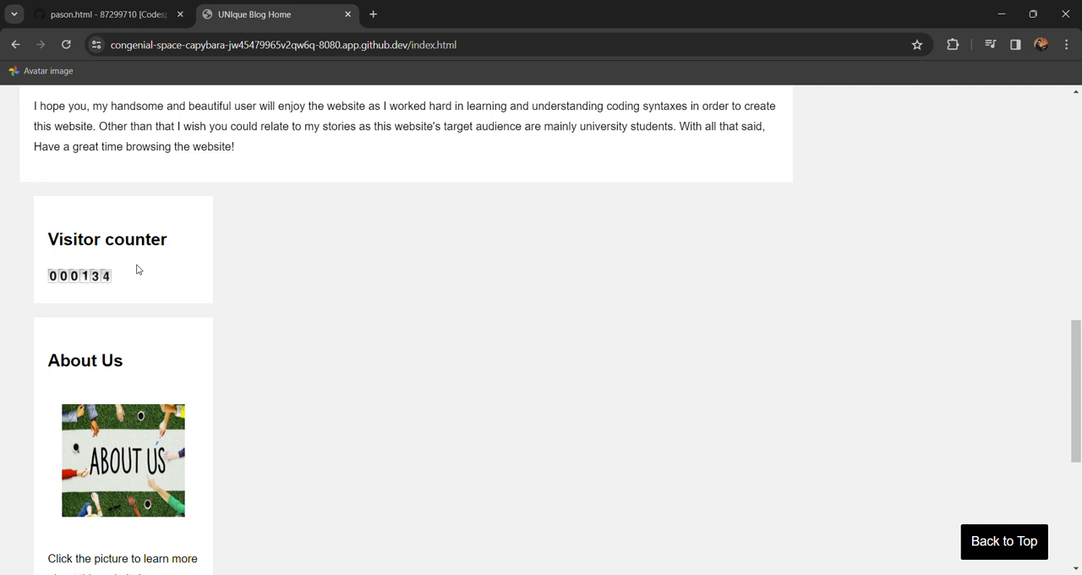
scroll(down, 3)
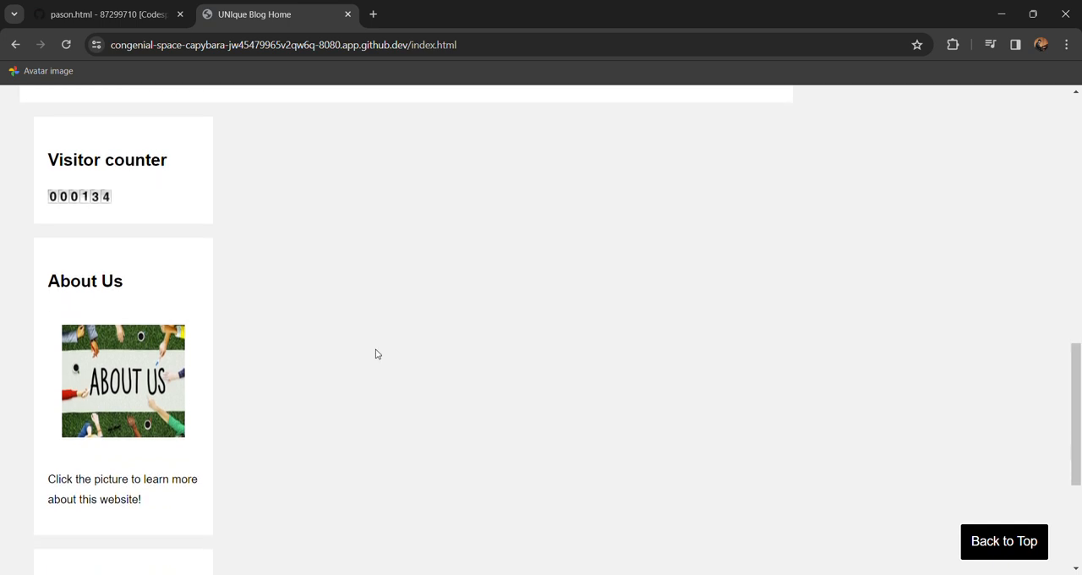
mouse_move(287, 390)
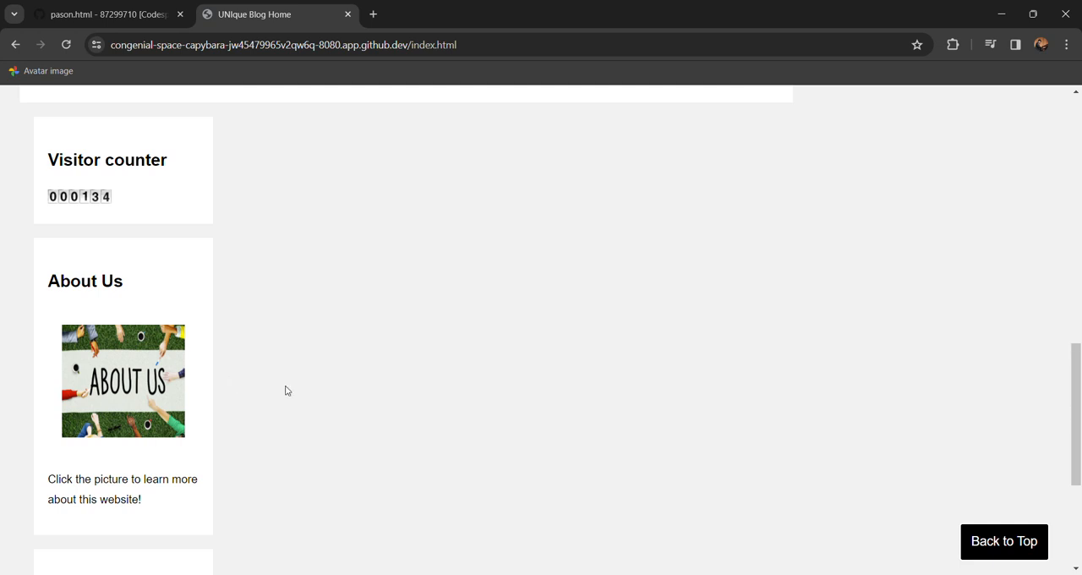
scroll(down, 3)
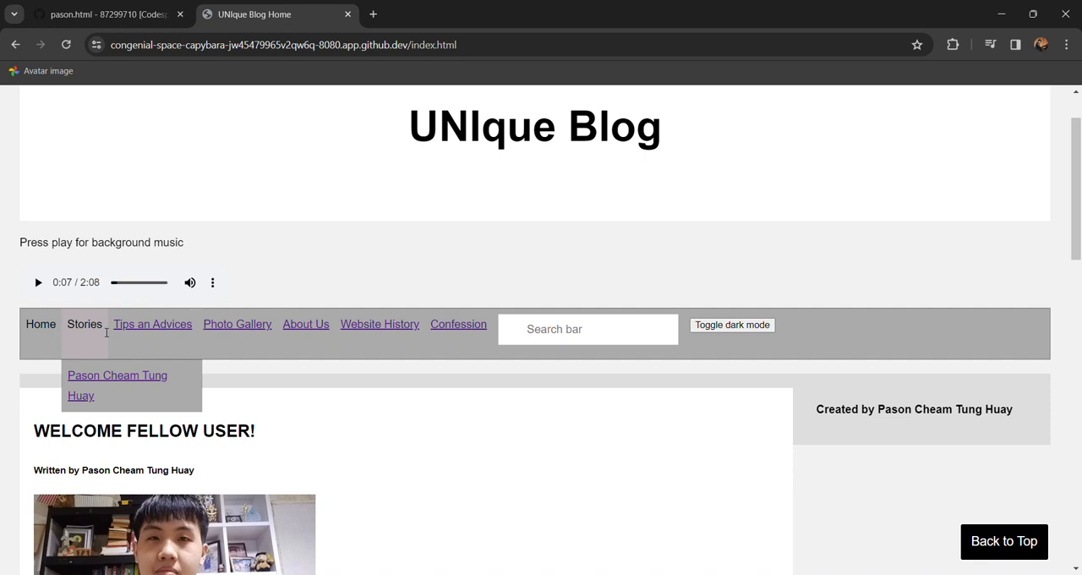
click(117, 384)
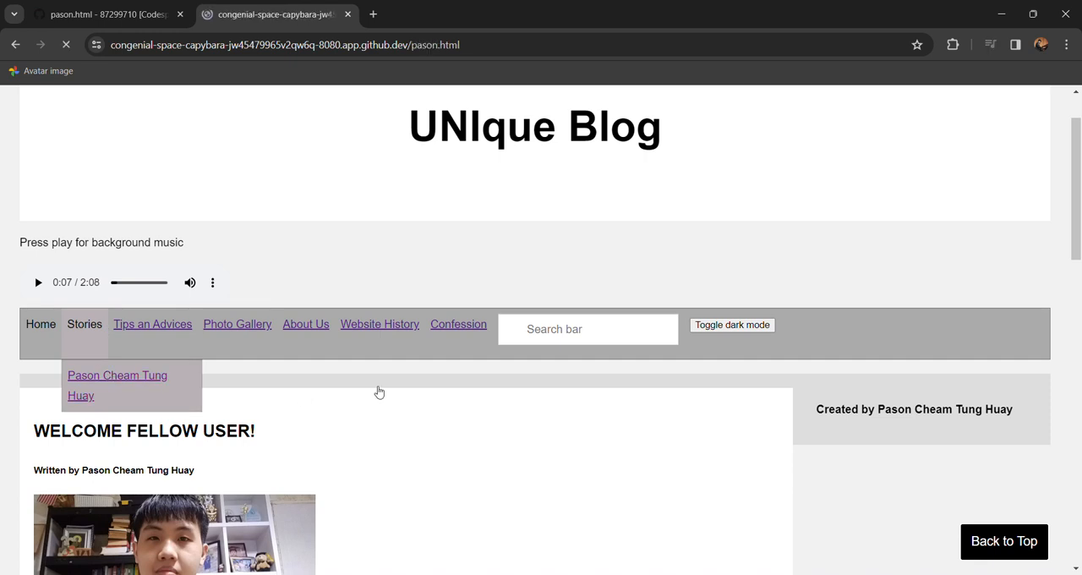
click(117, 385)
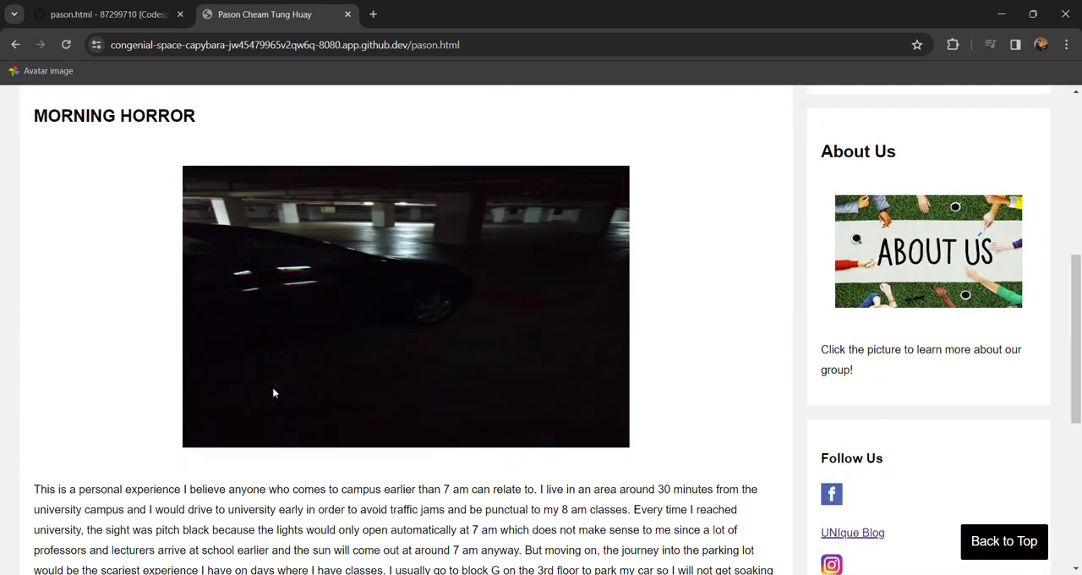
scroll(up, 3)
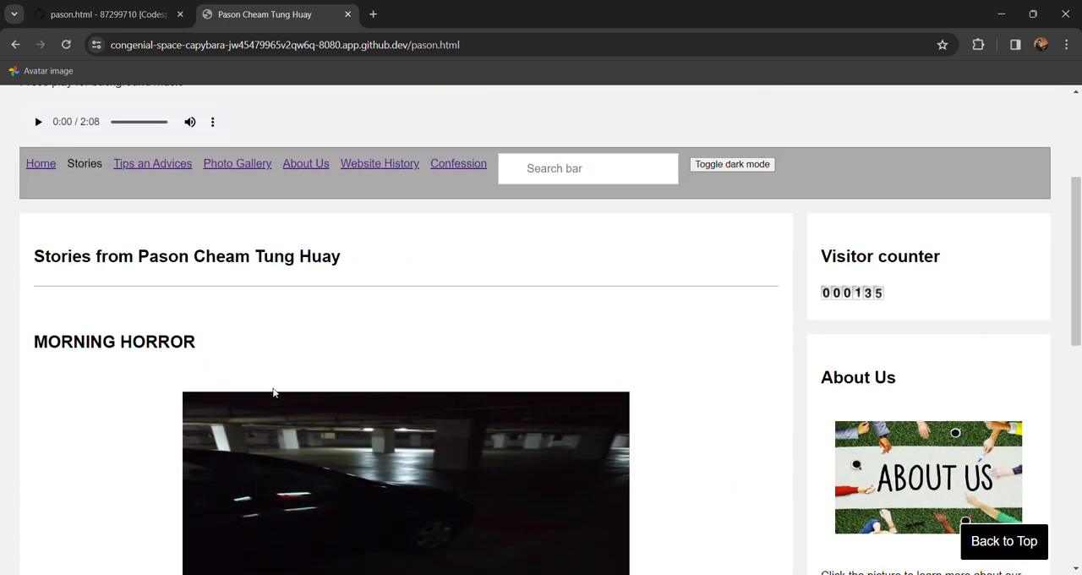
scroll(down, 3)
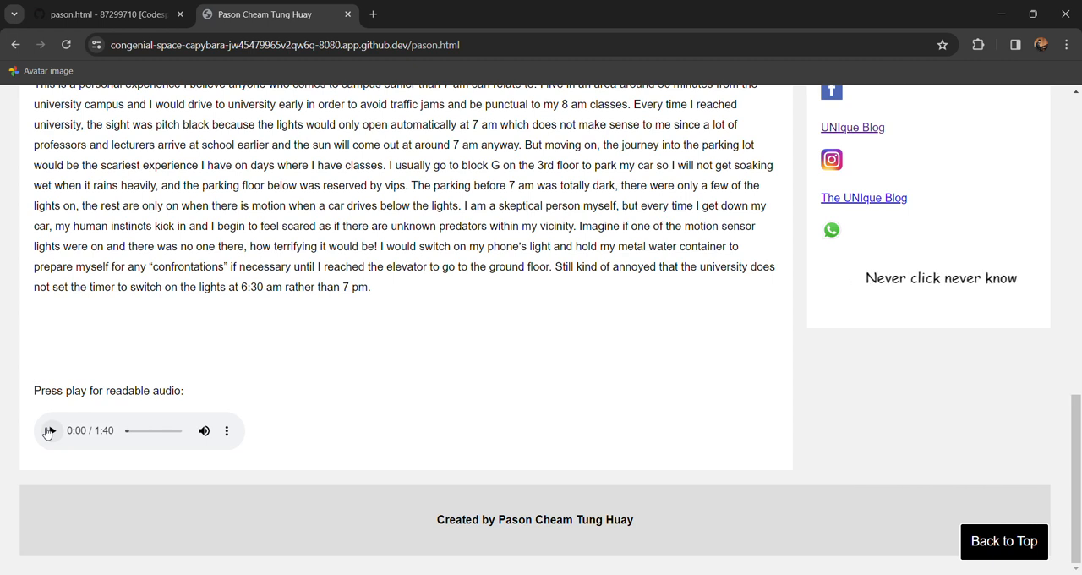
scroll(up, 3)
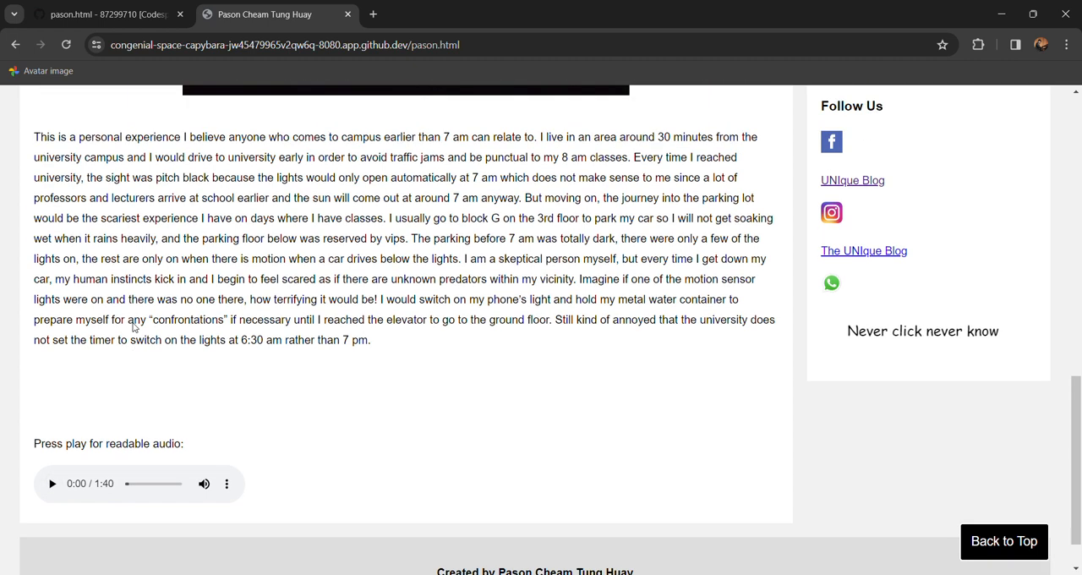
scroll(down, 3)
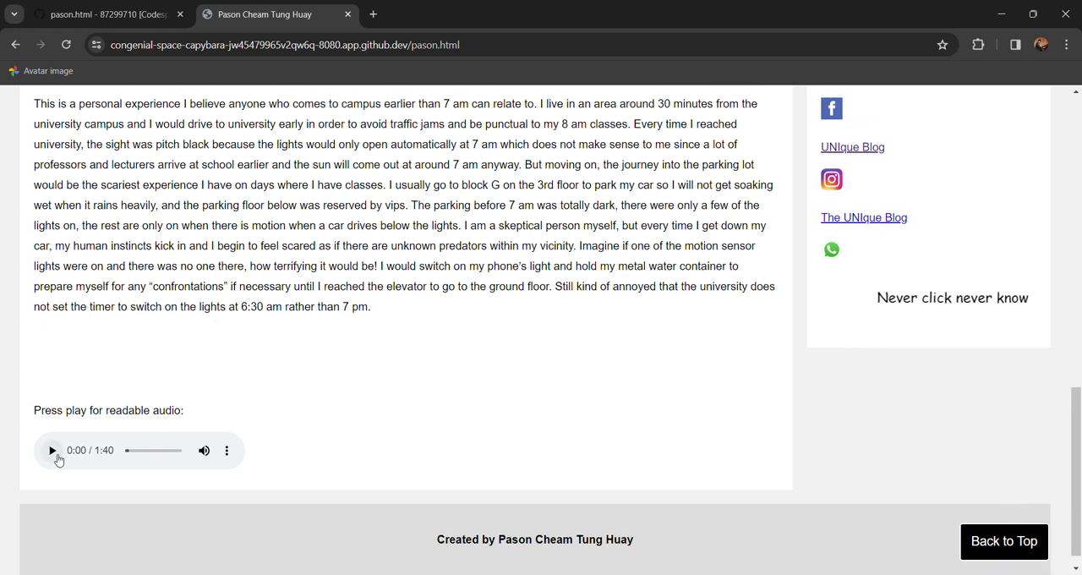
click(51, 450)
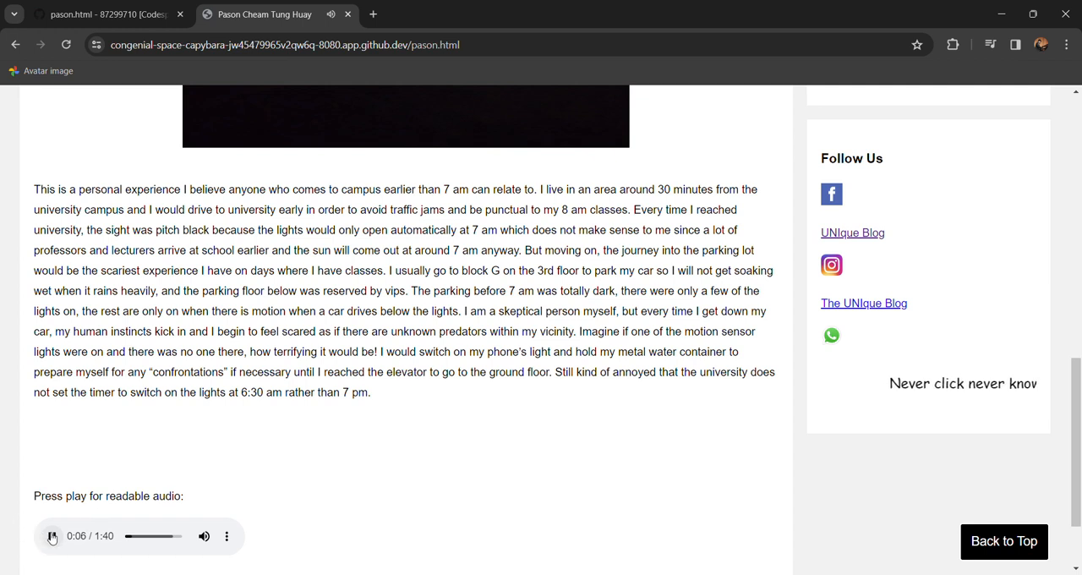
scroll(up, 3)
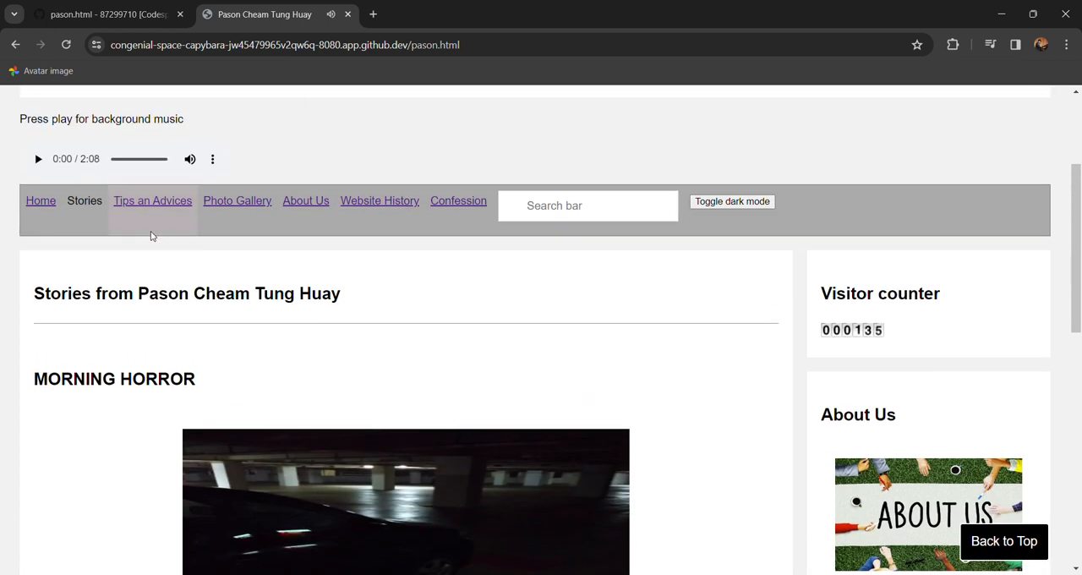
Step: Browse the Tips and Advices page, then the Photo Gallery page
click(153, 201)
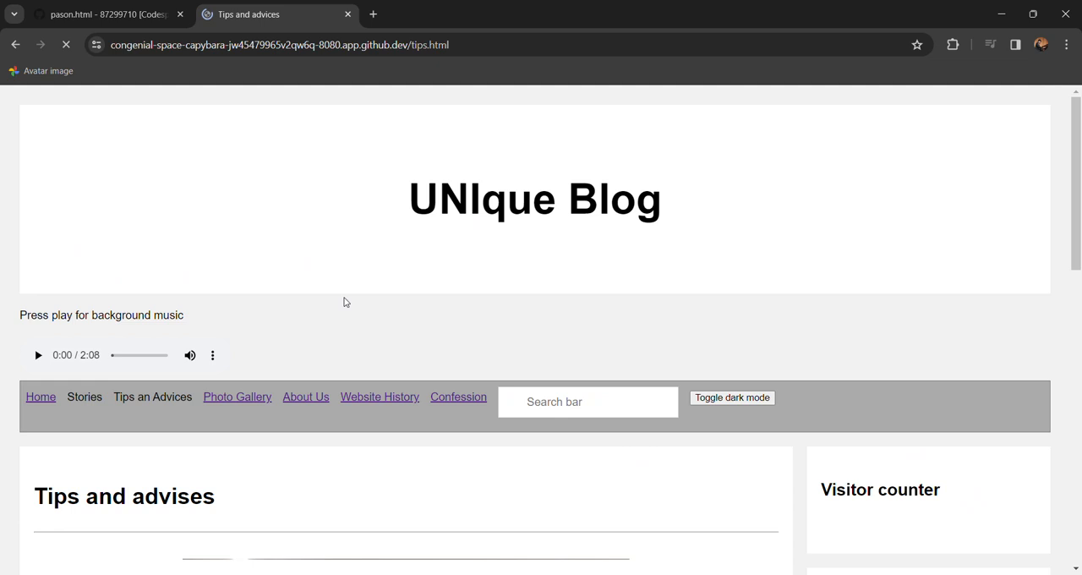
scroll(down, 3)
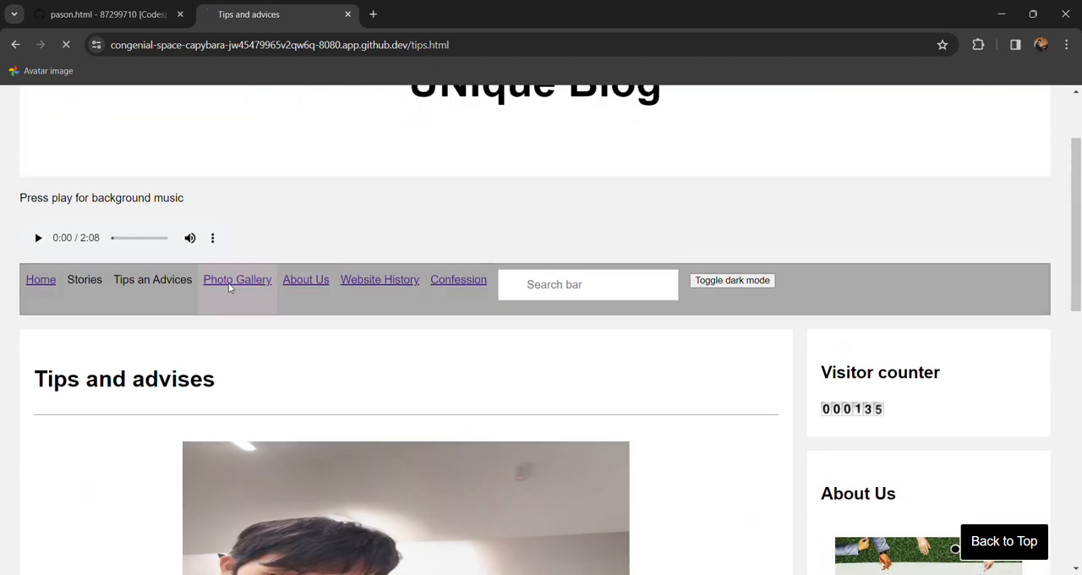
click(237, 279)
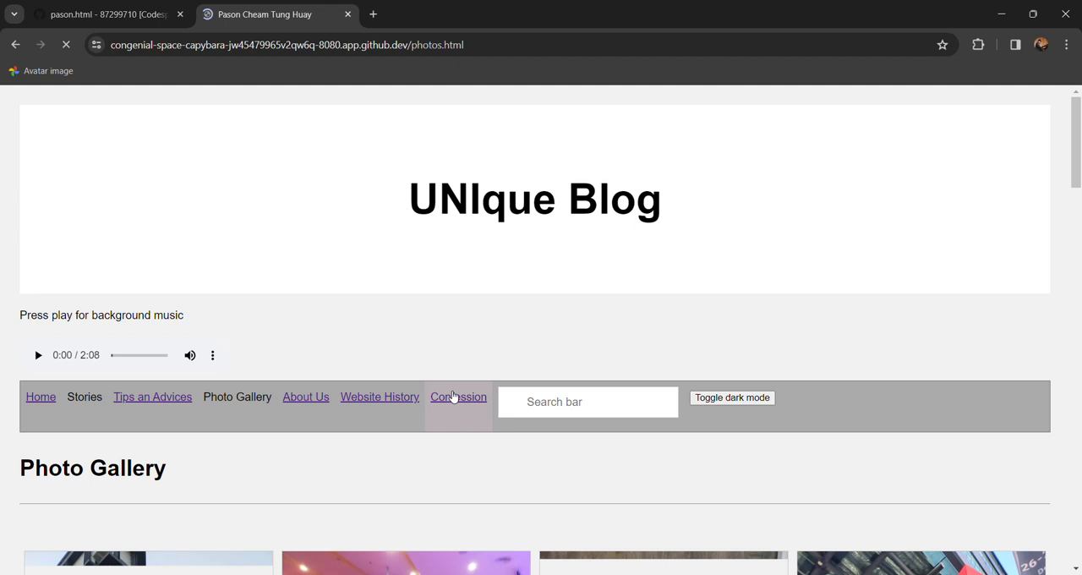
scroll(down, 3)
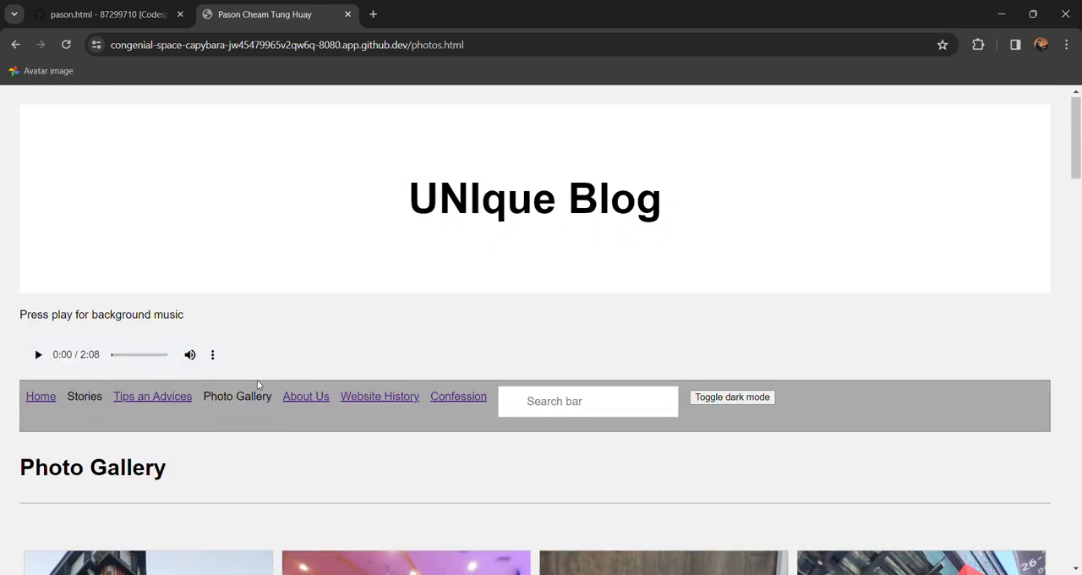
Step: Browse the About Us page, then the Website History page
click(305, 395)
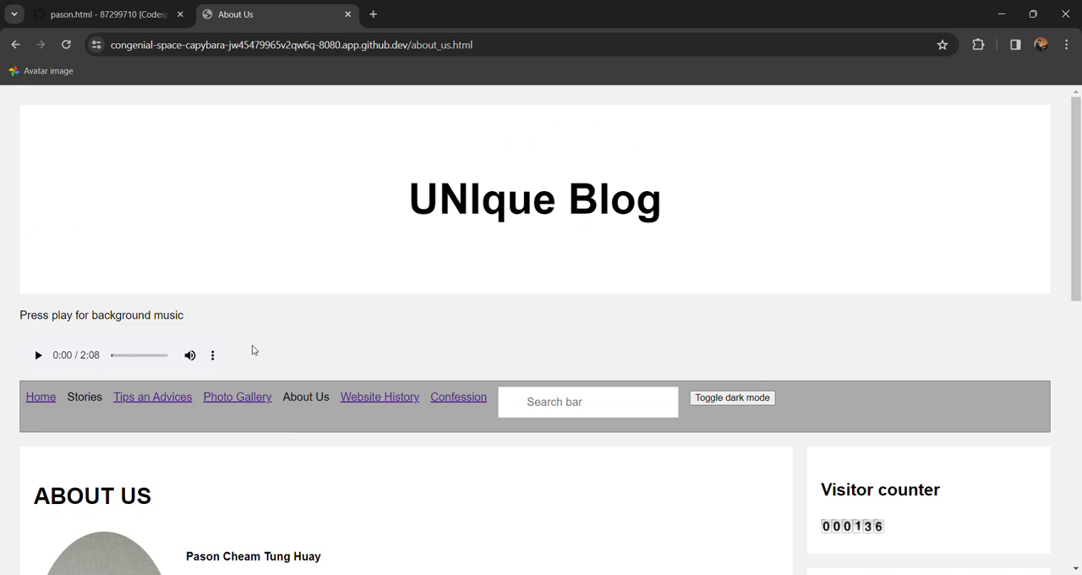
scroll(down, 3)
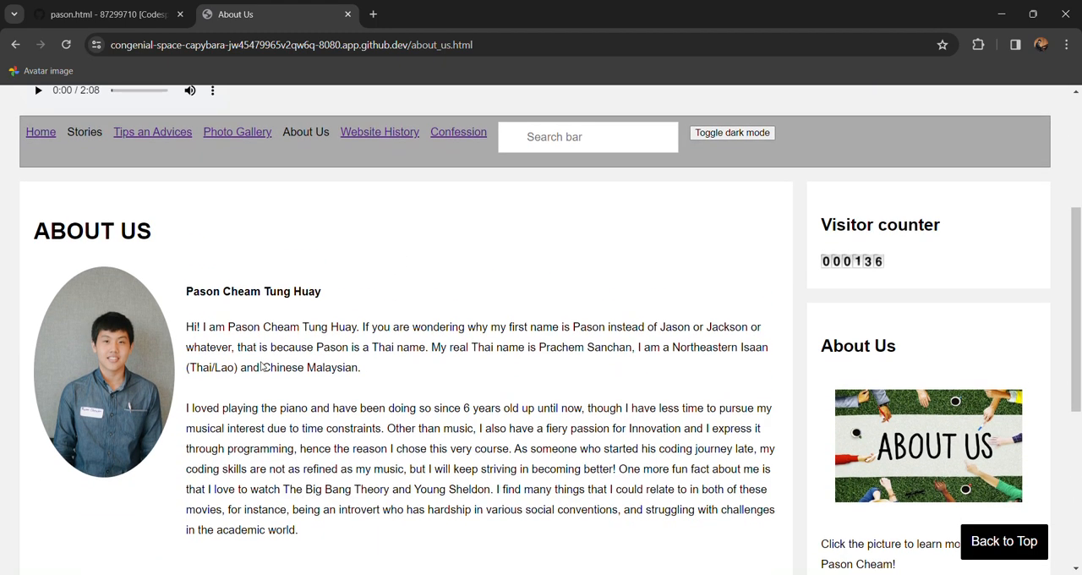
click(379, 131)
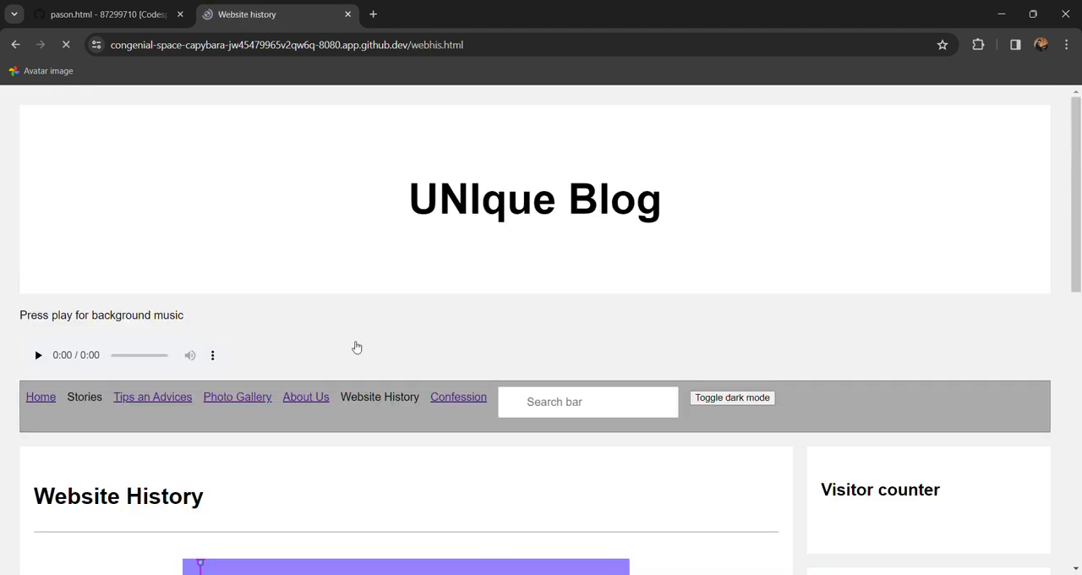
scroll(down, 3)
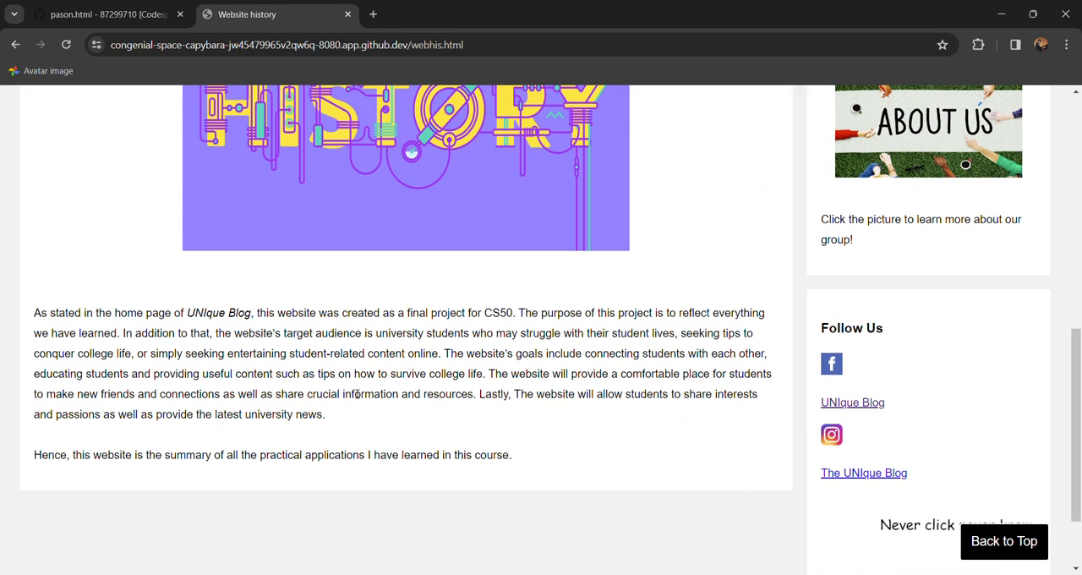
scroll(up, 3)
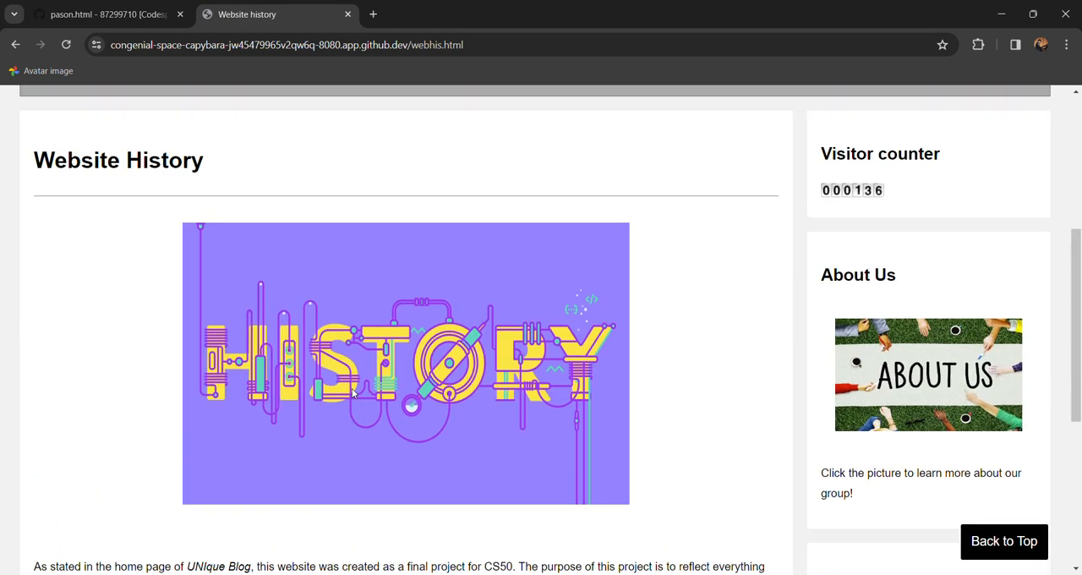
Step: Open the Confession page and view its name-and-confession comment form
click(458, 200)
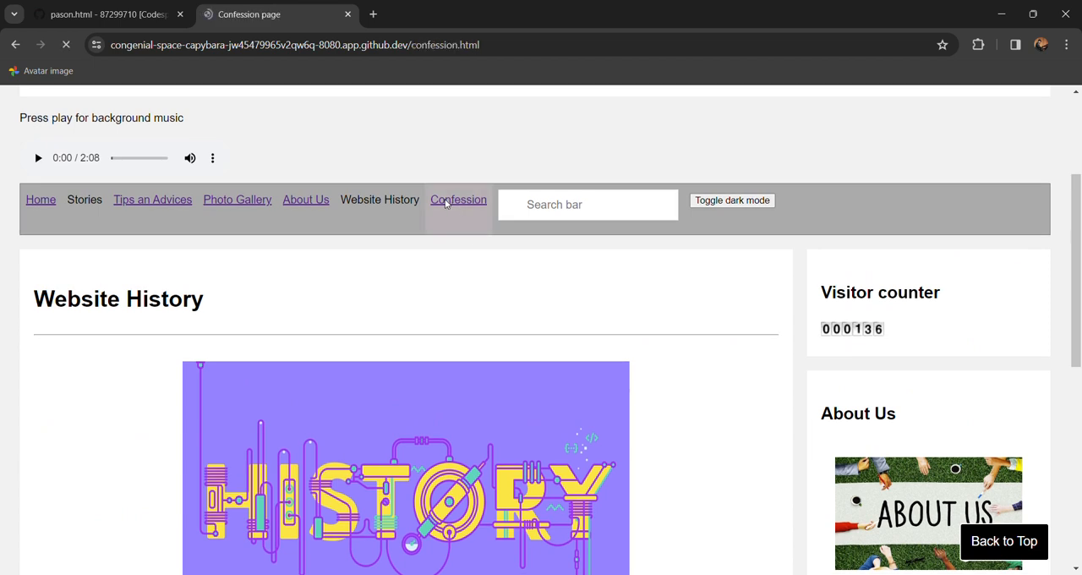
click(458, 199)
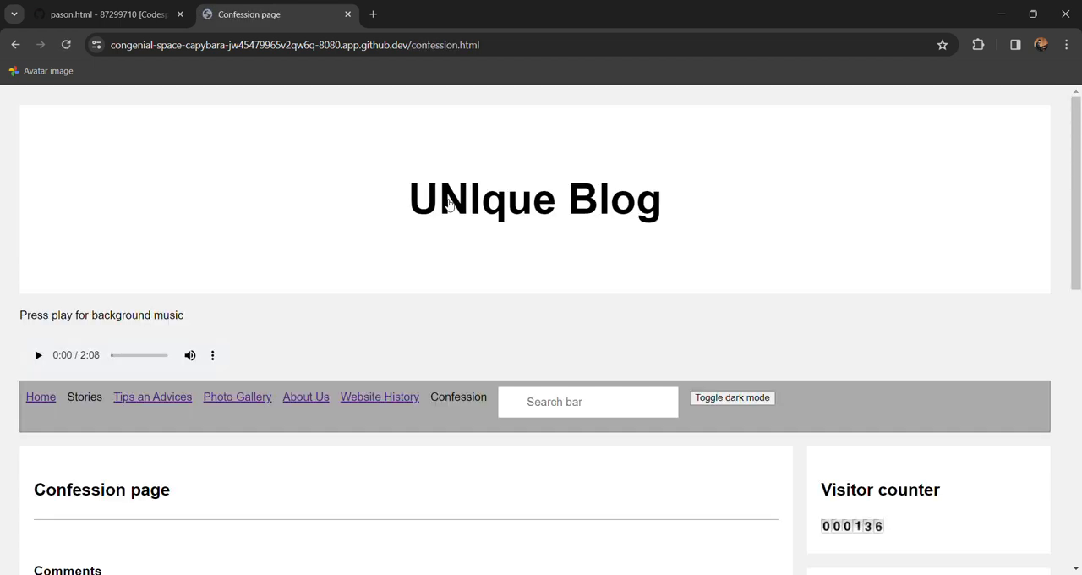
scroll(down, 3)
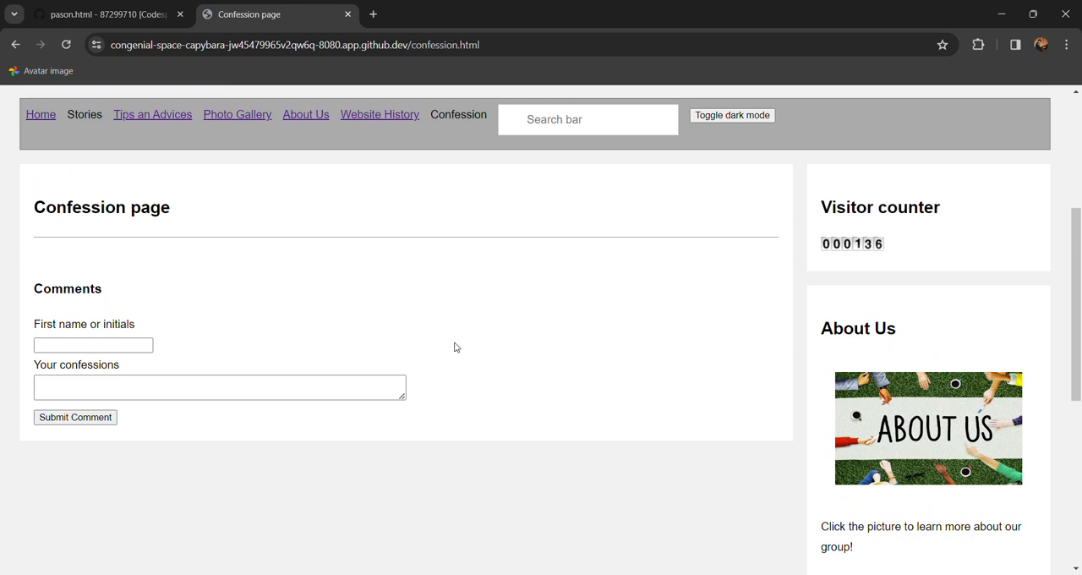
scroll(up, 3)
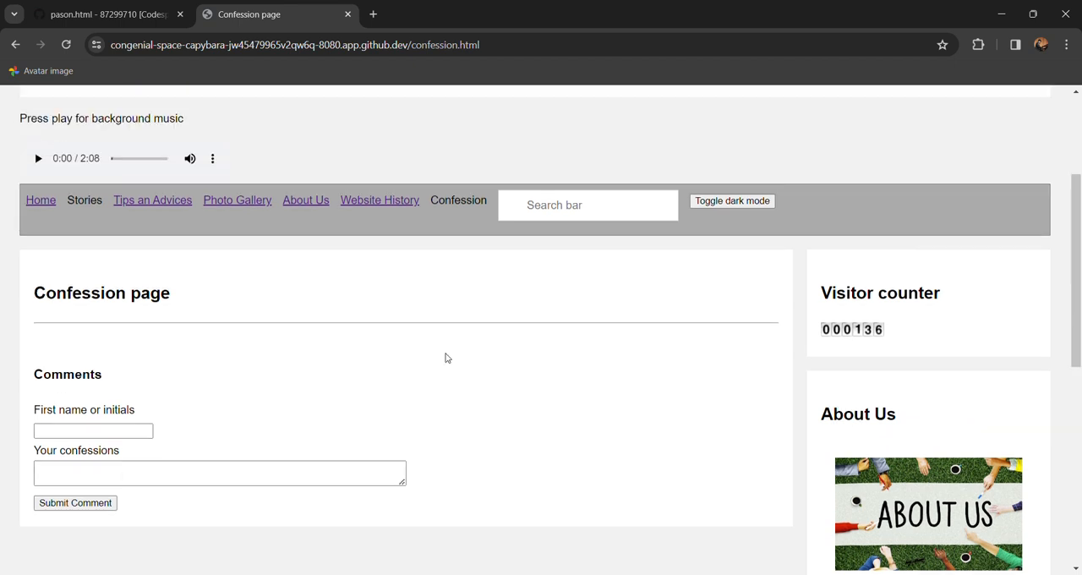
scroll(up, 3)
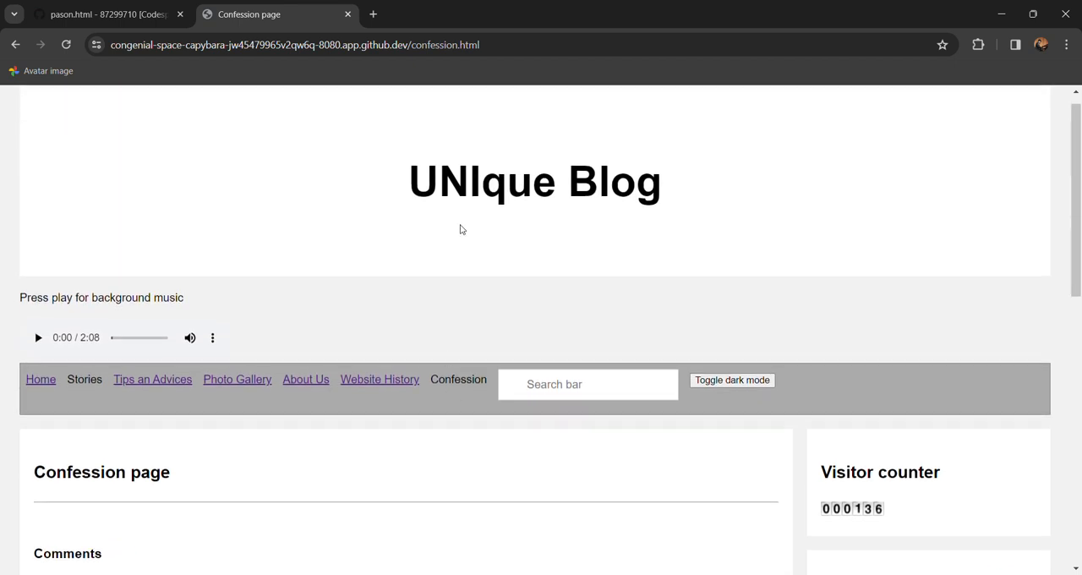
mouse_move(592, 360)
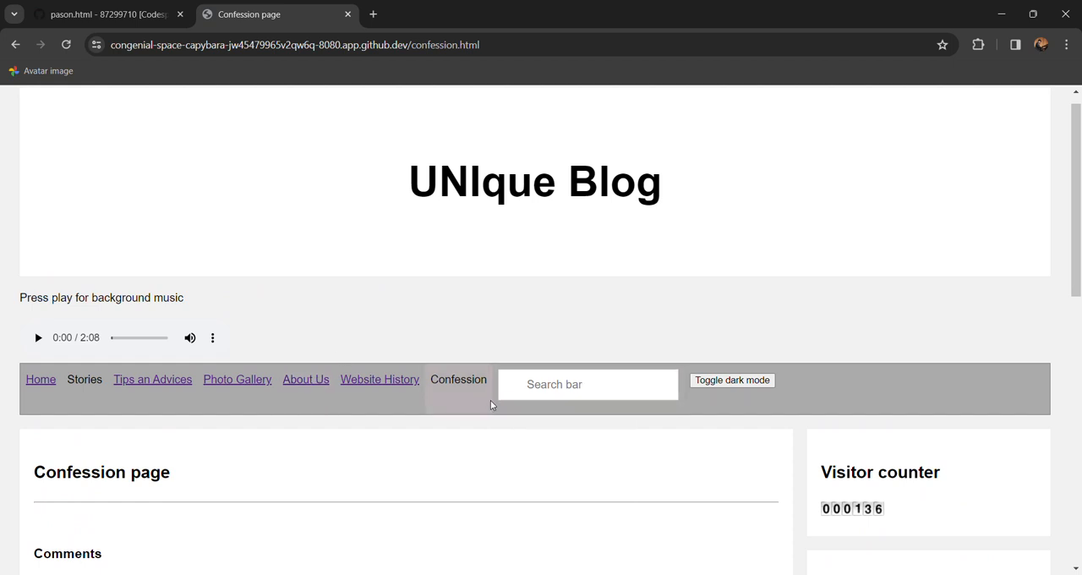
mouse_move(607, 274)
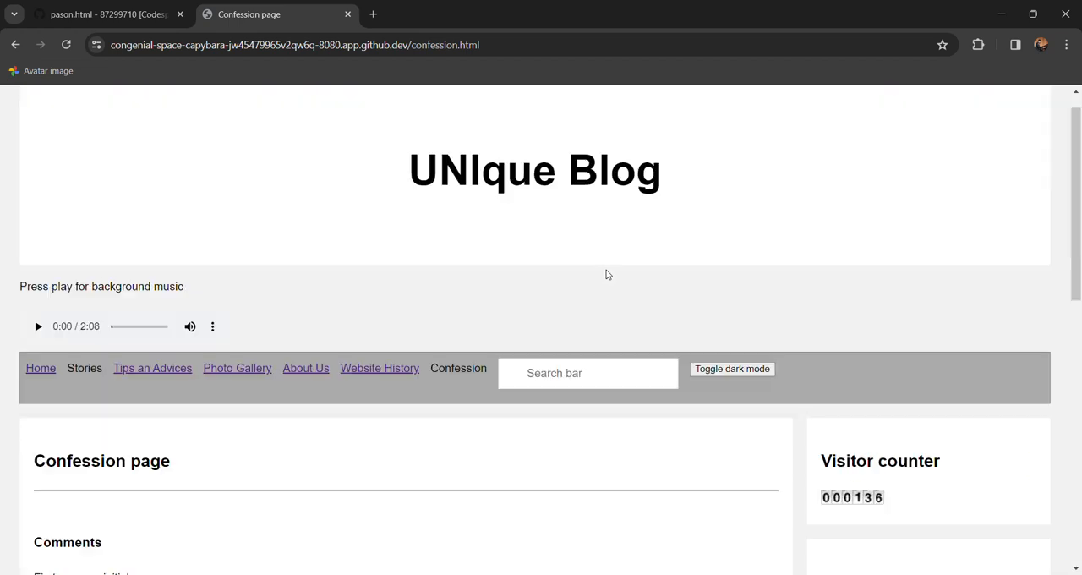
scroll(up, 3)
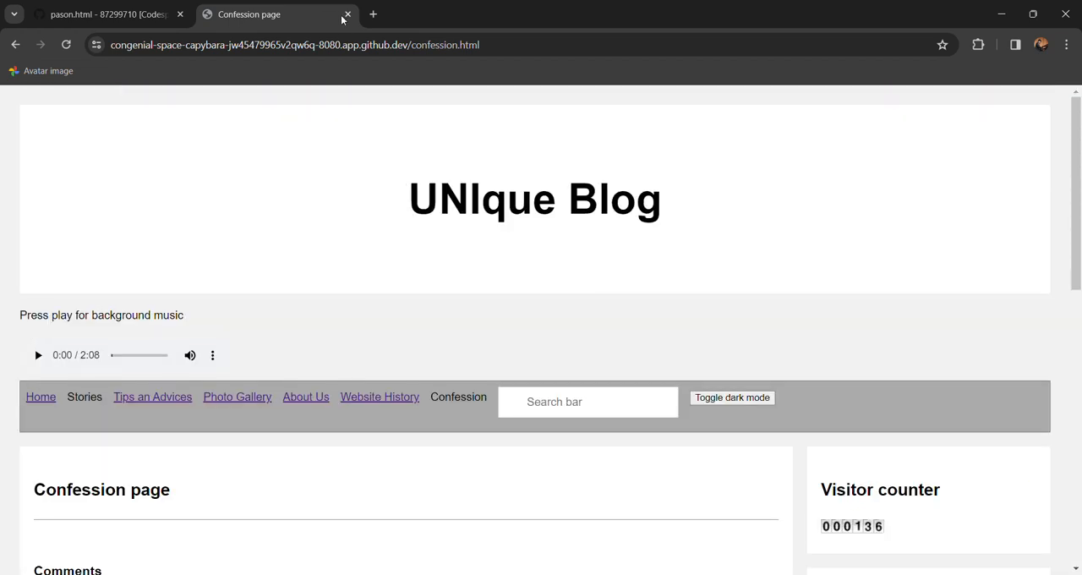